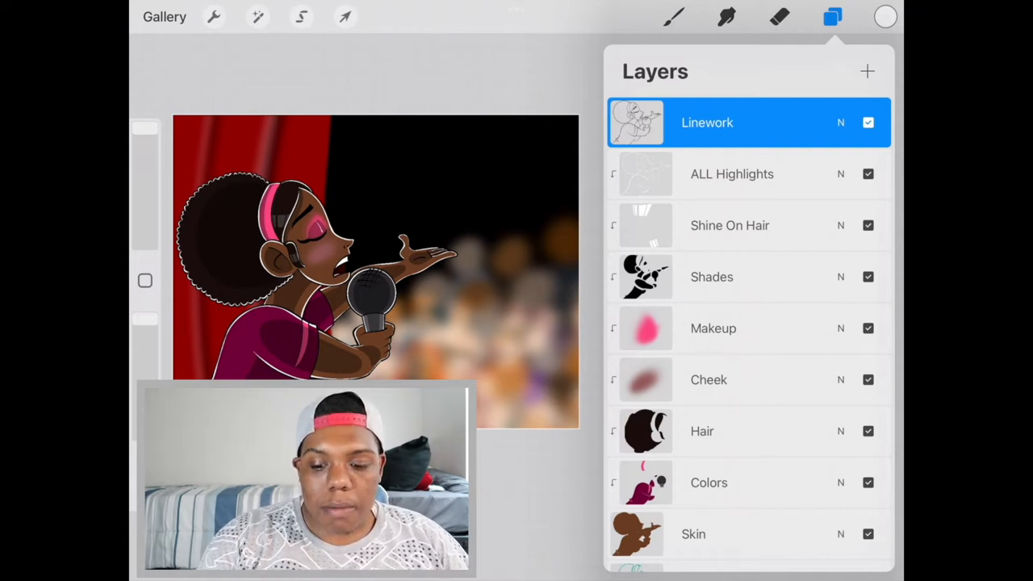
Review the full layer stack of the singer illustration, then leave the layer list closed with nothing changed.
scroll("down", 3)
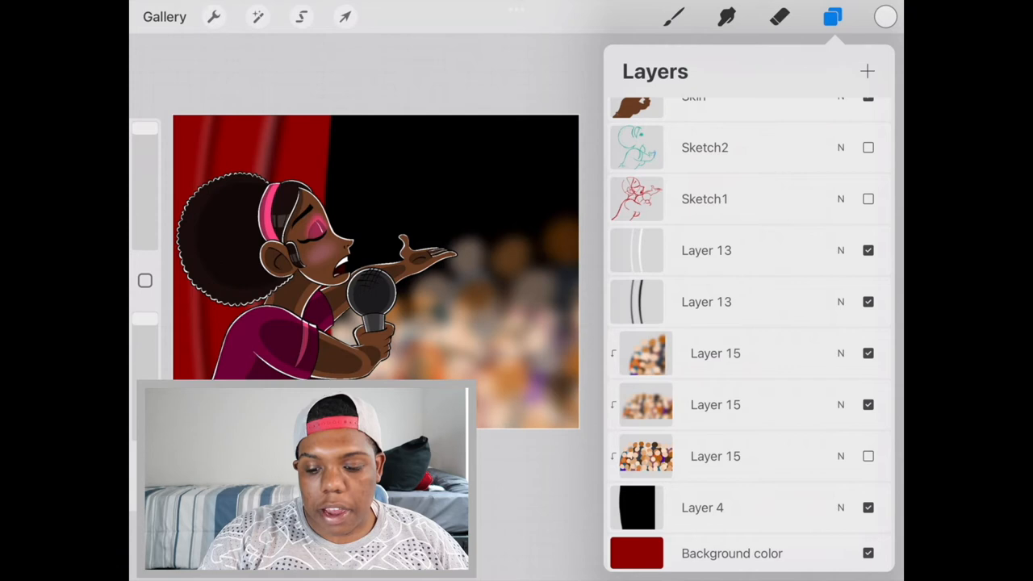
scroll("down", 3)
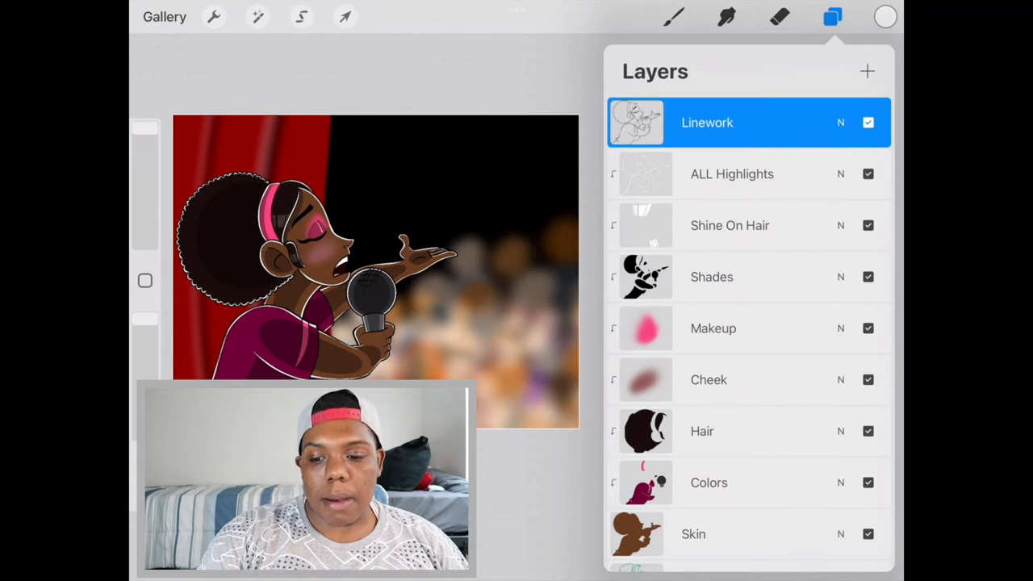
left_click(867, 71)
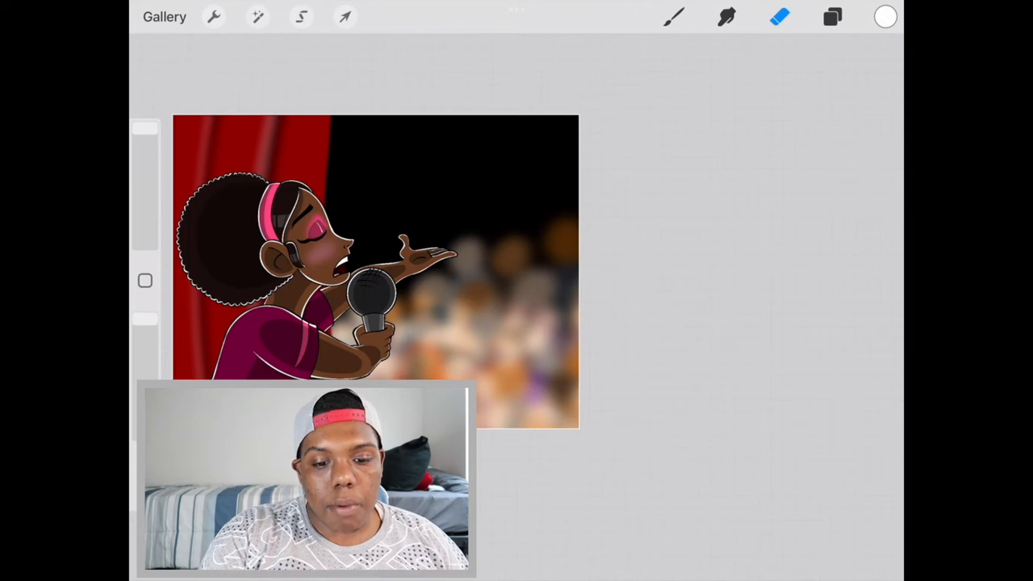
Place a filled triangle on new Layer 18 above the singer and recolour it green.
left_click(344, 17)
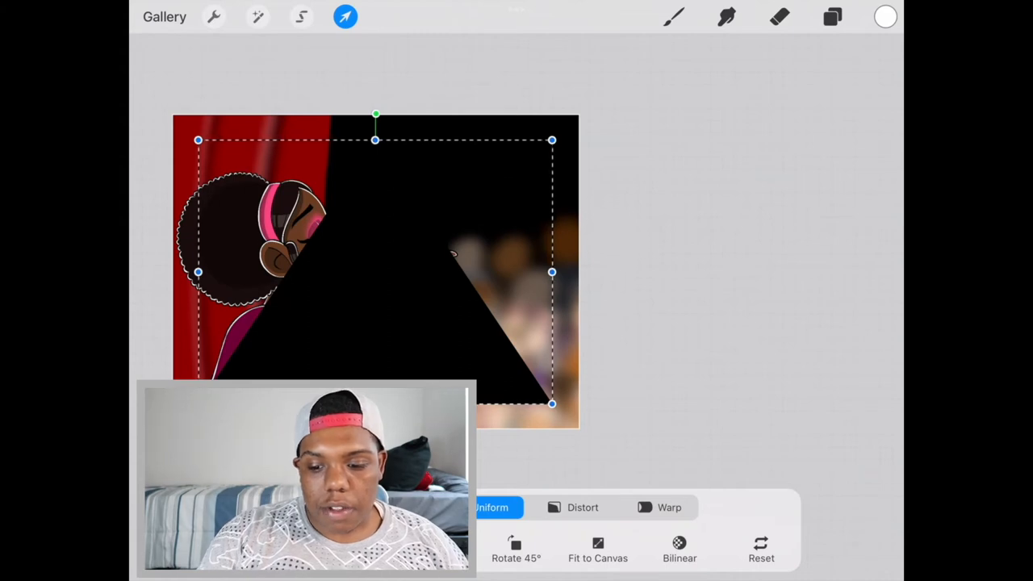
left_click(884, 16)
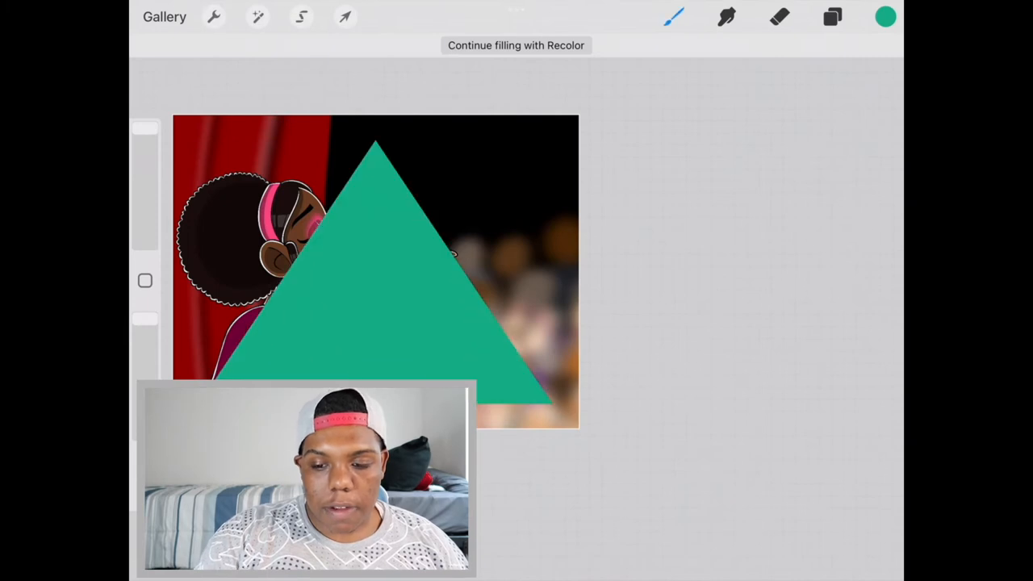
left_click(832, 17)
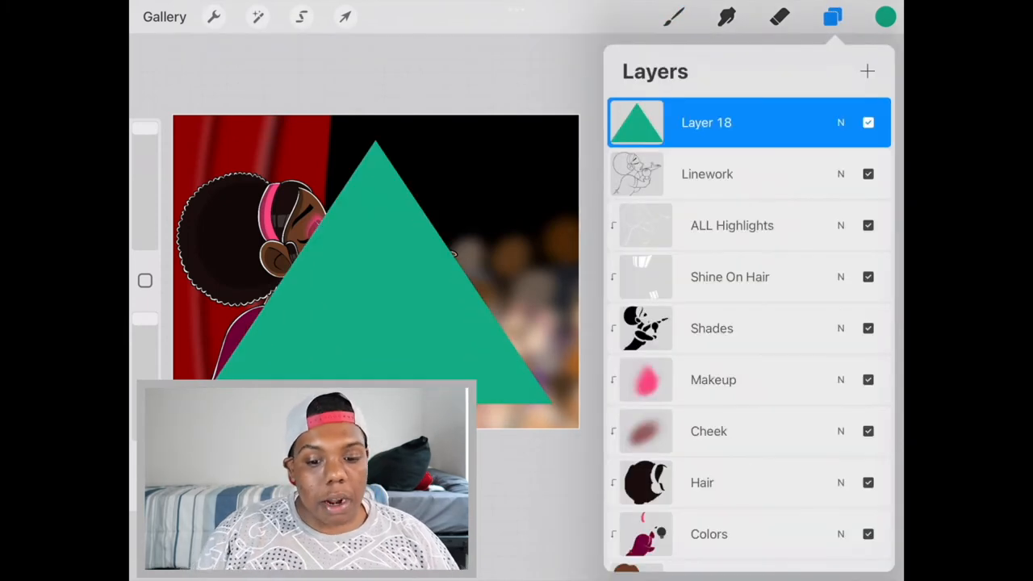
left_click(344, 16)
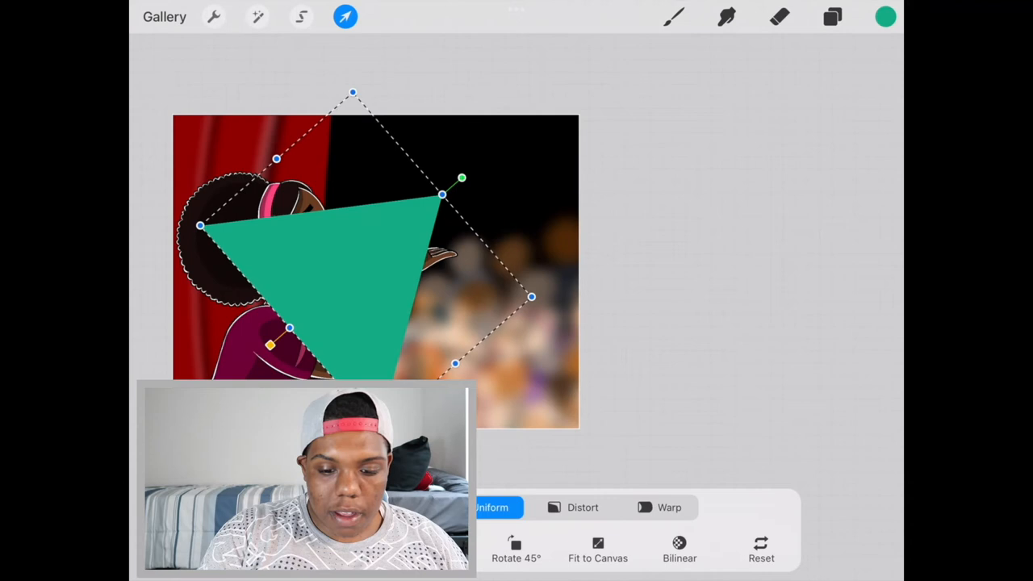
Stretch the triangle into a cone widening to the top-right corner with its point over her hair at the left edge.
left_click_drag(461, 177, 557, 97)
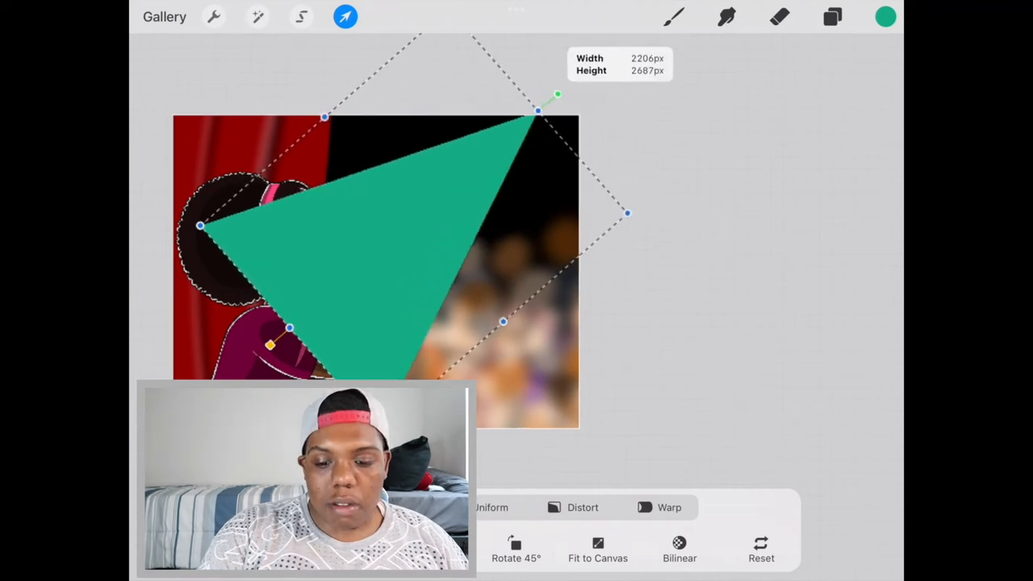
left_click_drag(556, 95, 670, 41)
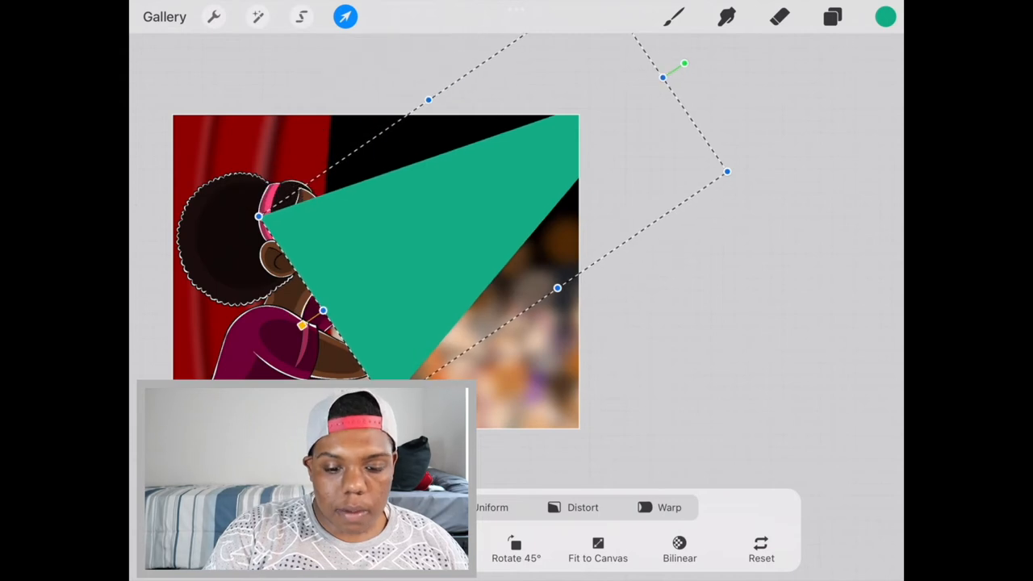
left_click_drag(322, 311, 260, 353)
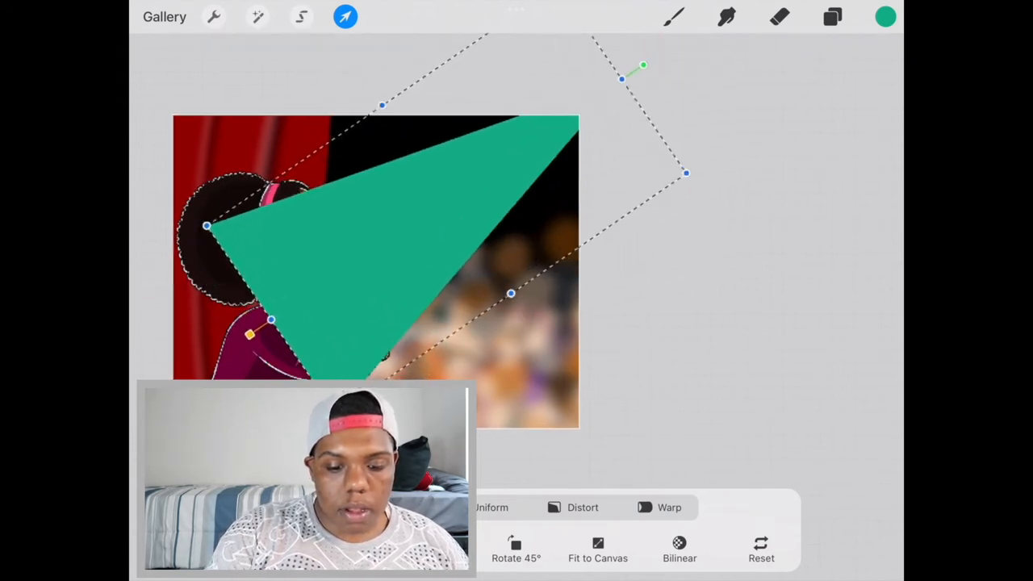
left_click_drag(206, 226, 169, 250)
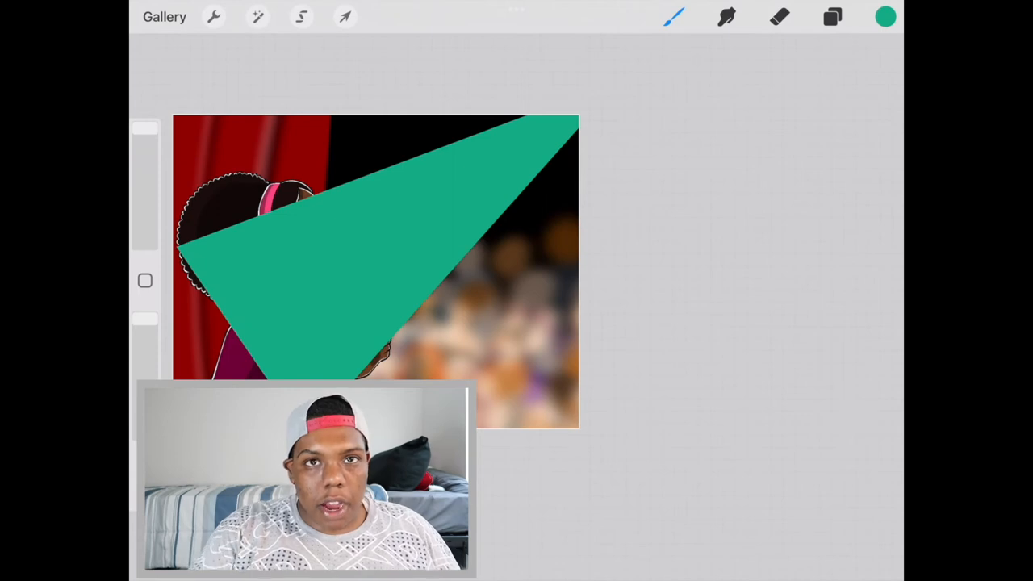
Add Layer 19 as a clipping mask on the cone and paint white over its upper-right part.
left_click(832, 16)
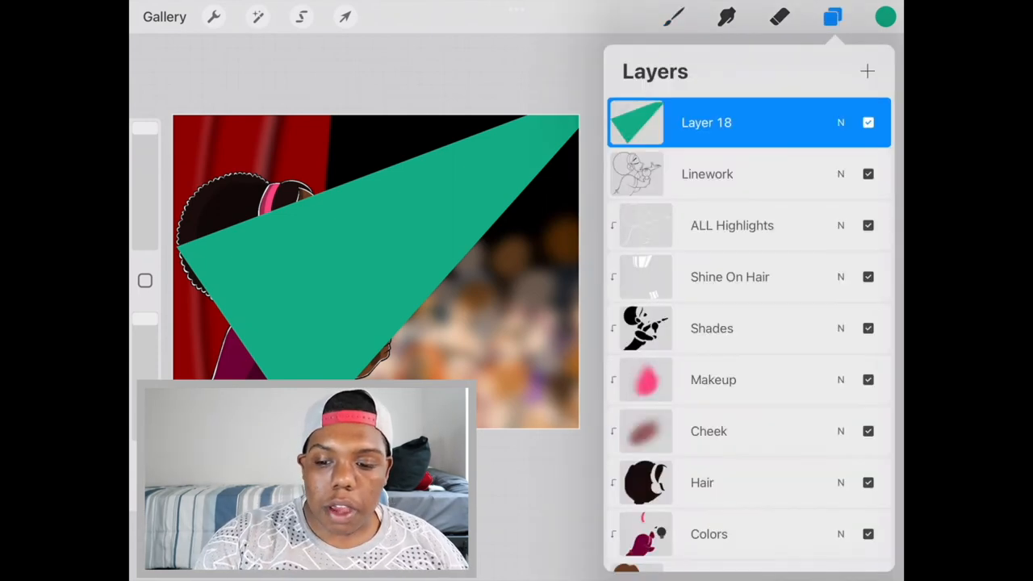
left_click(866, 71)
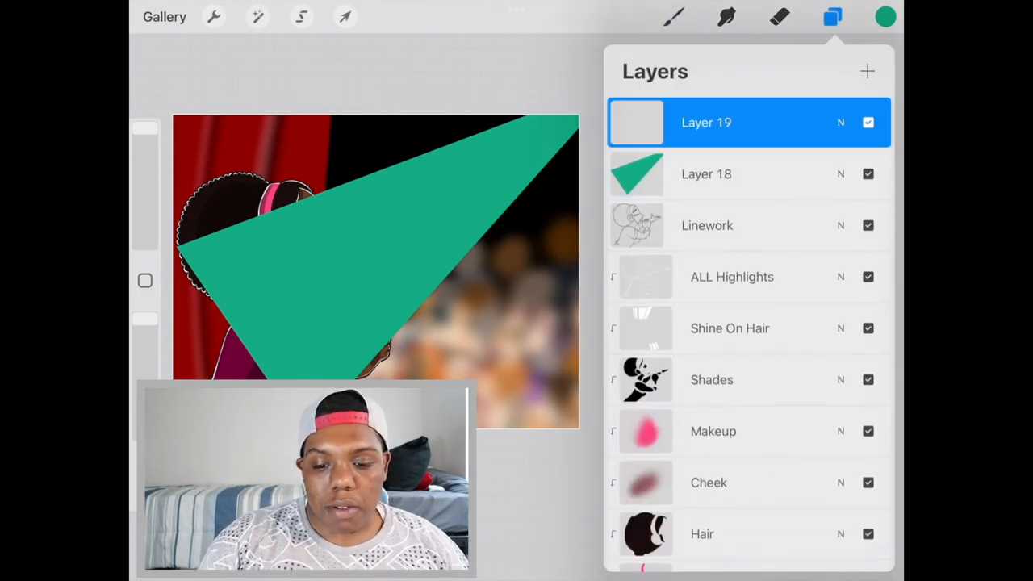
left_click(705, 122)
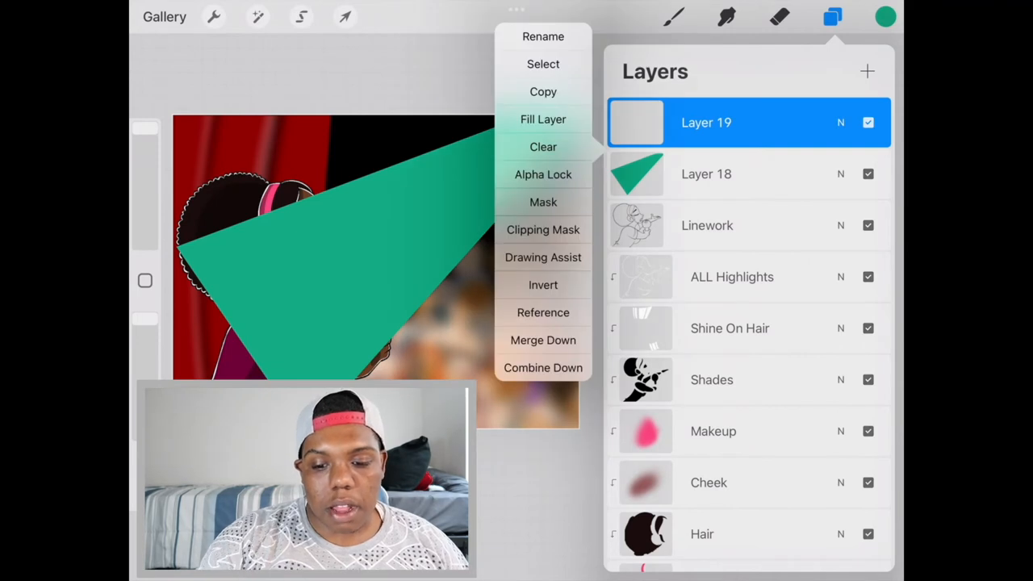
left_click(885, 17)
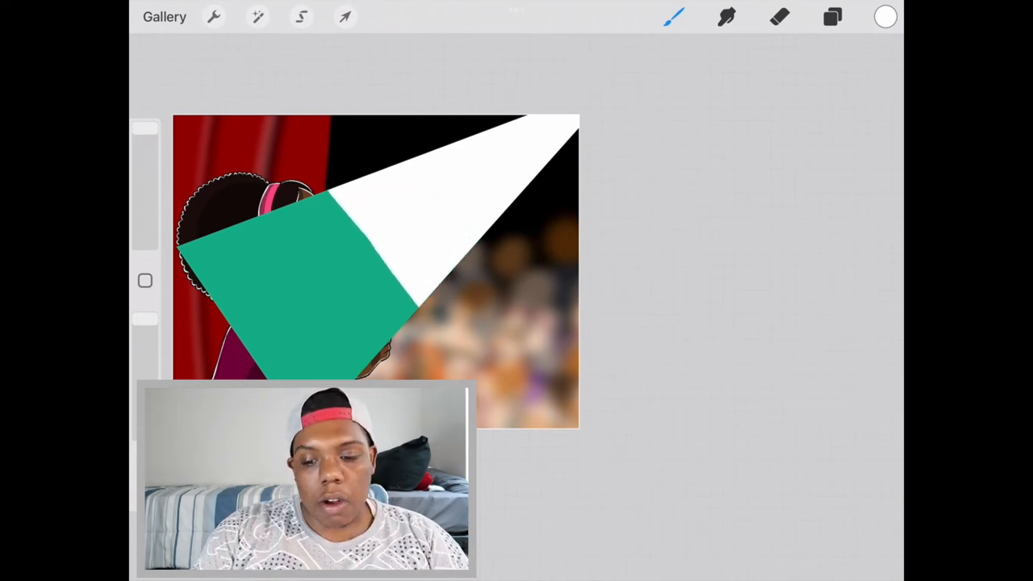
left_click(832, 16)
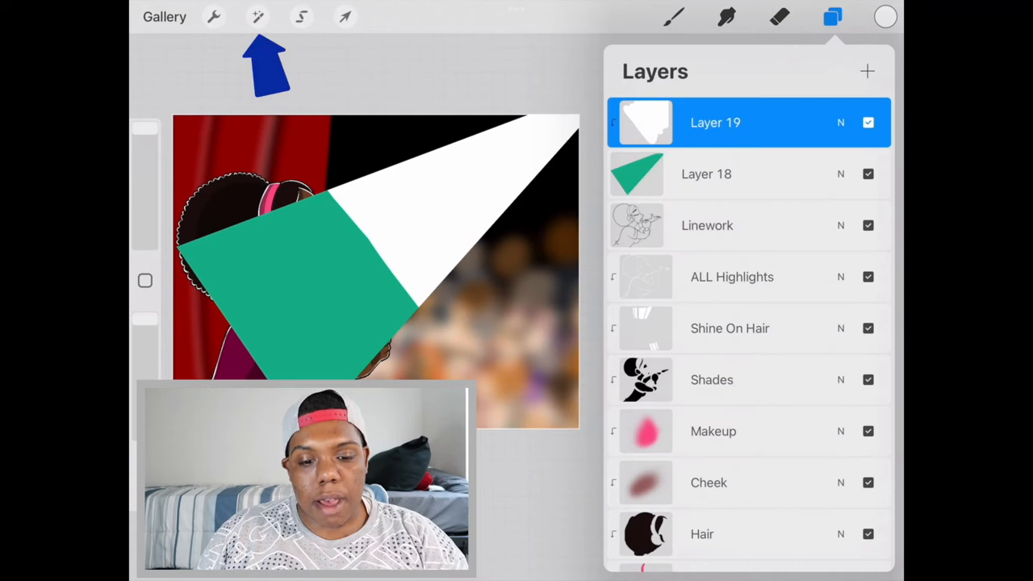
Apply Gaussian Blur to the white paint so it fades smoothly into the green along the beam.
left_click(257, 16)
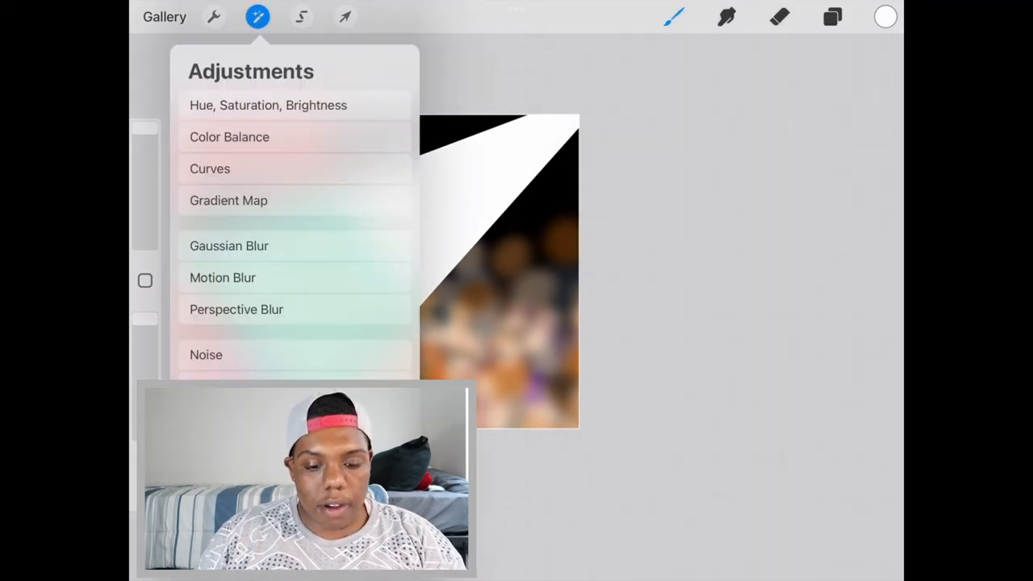
left_click(229, 245)
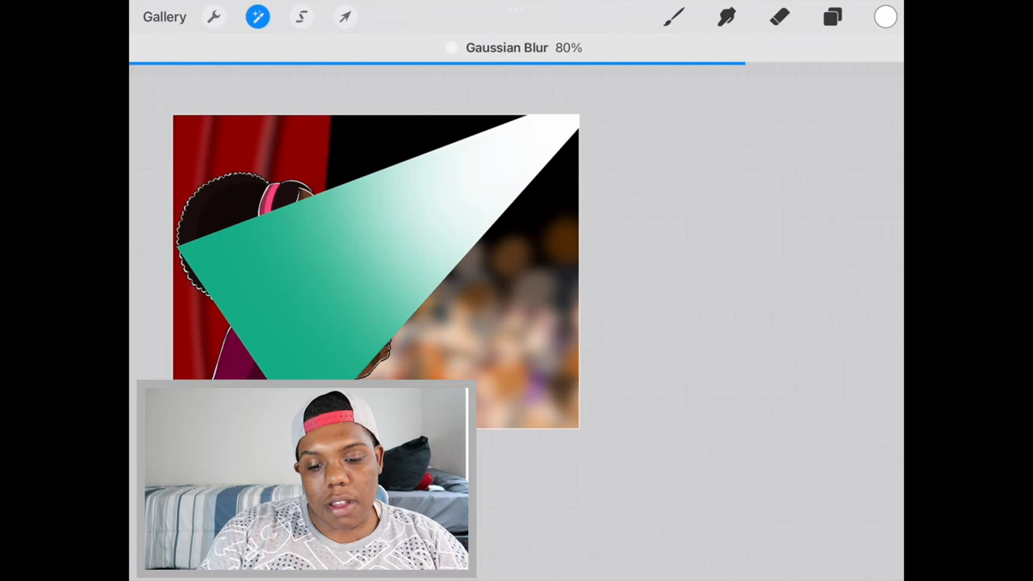
left_click_drag(742, 59, 732, 58)
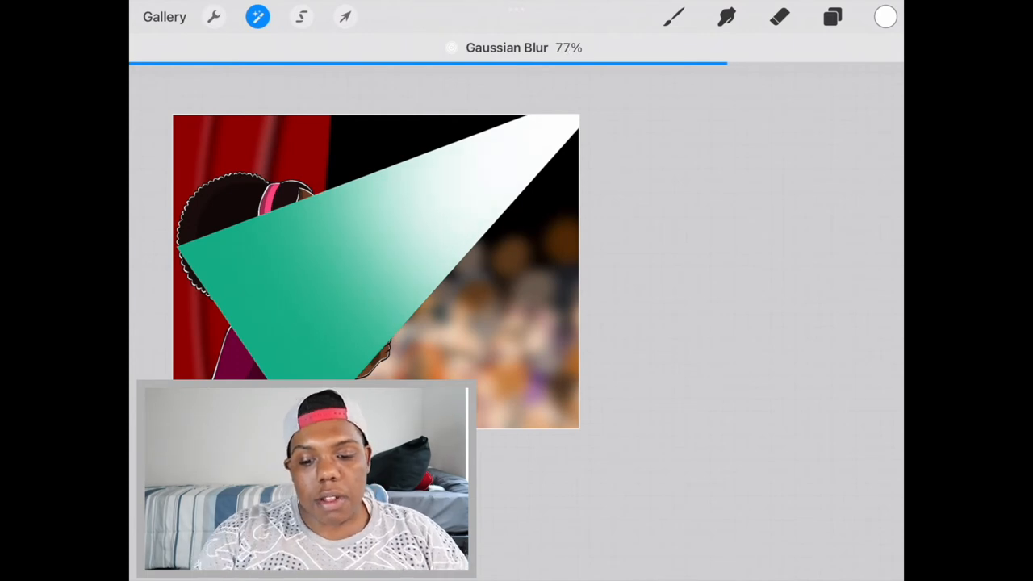
left_click(832, 17)
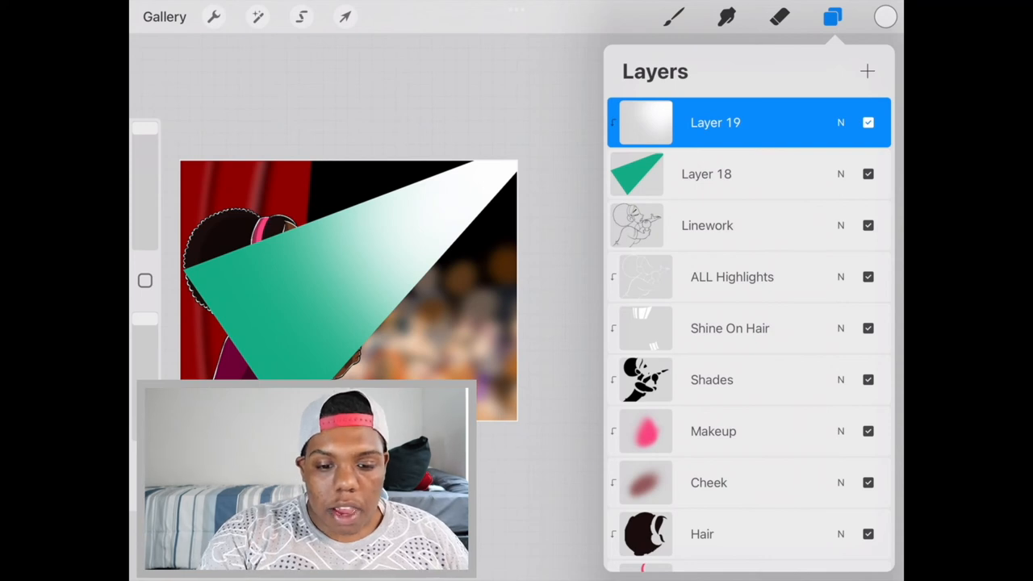
left_click(344, 16)
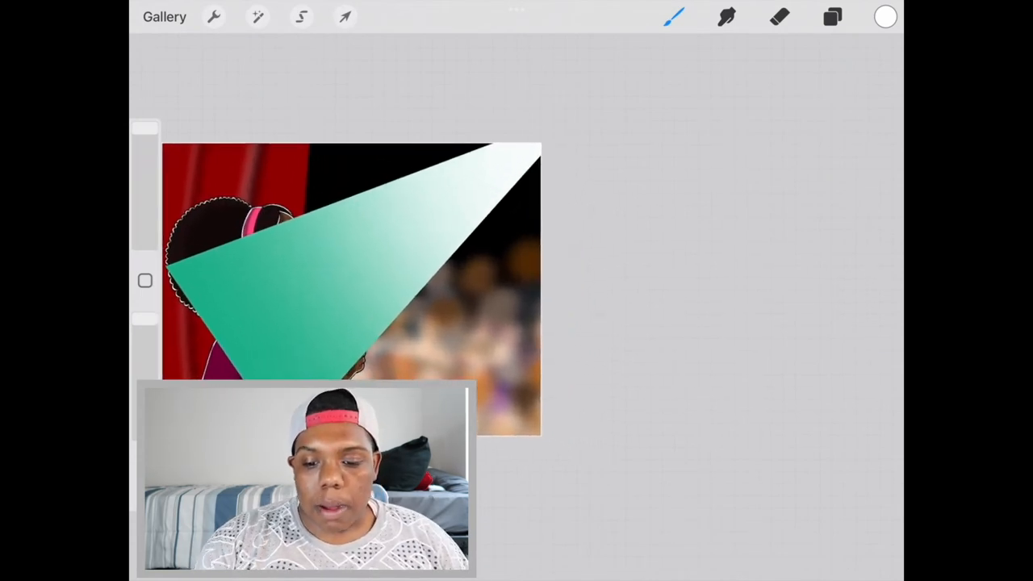
Select the green cone's shape from Layer 18 and switch to the eraser with the Large Airbrush.
left_click(832, 17)
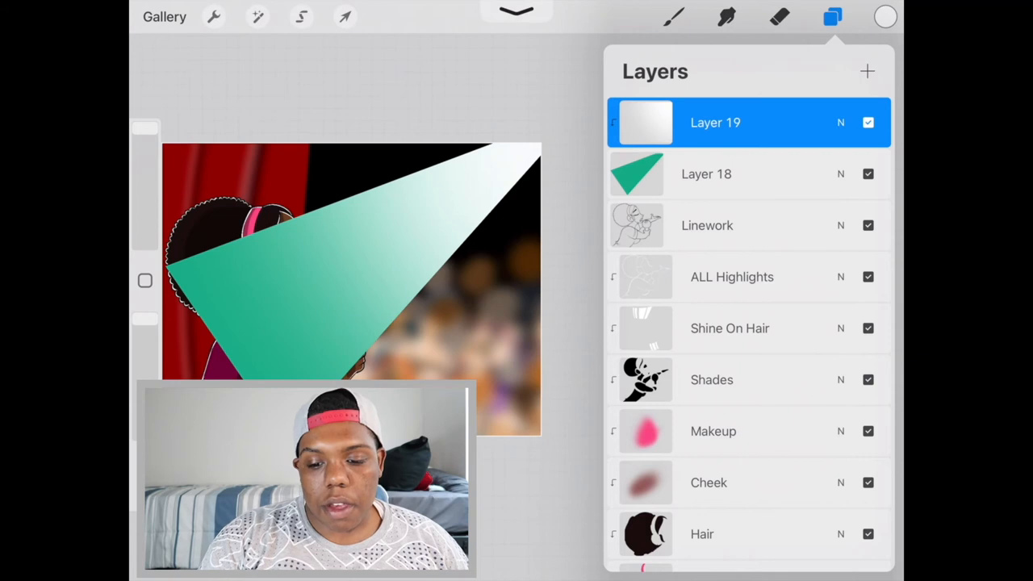
left_click(705, 173)
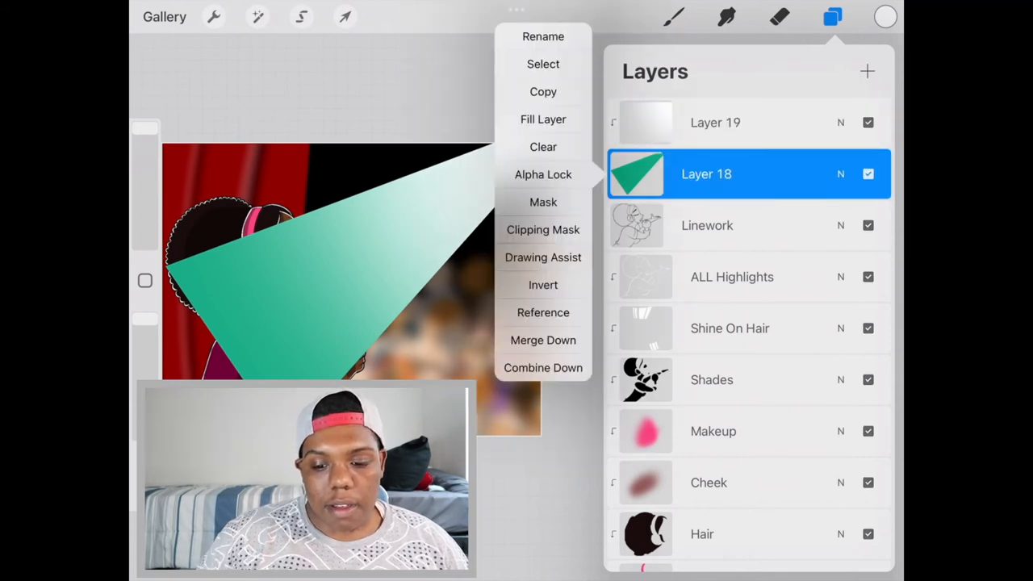
left_click(301, 17)
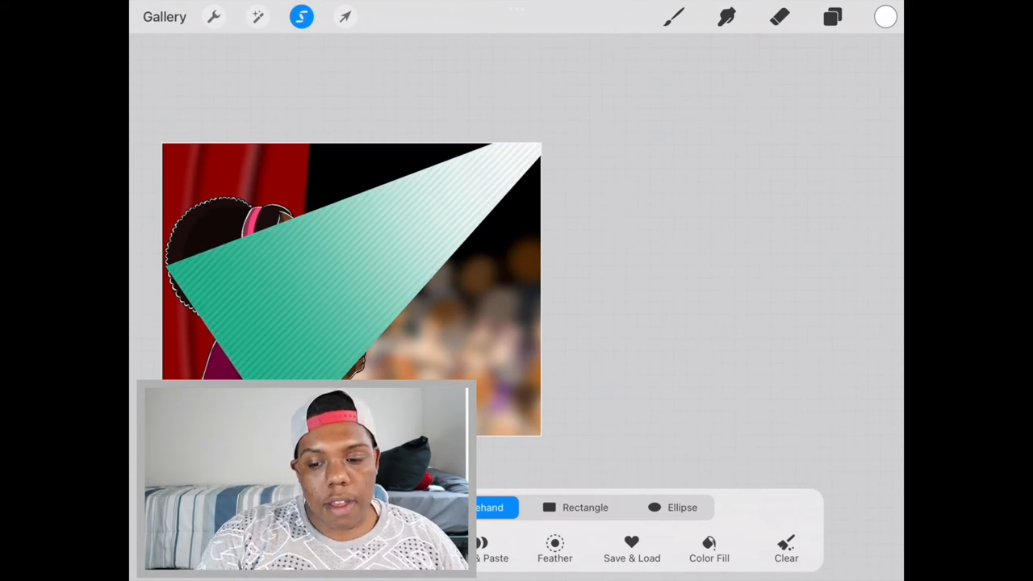
left_click(831, 16)
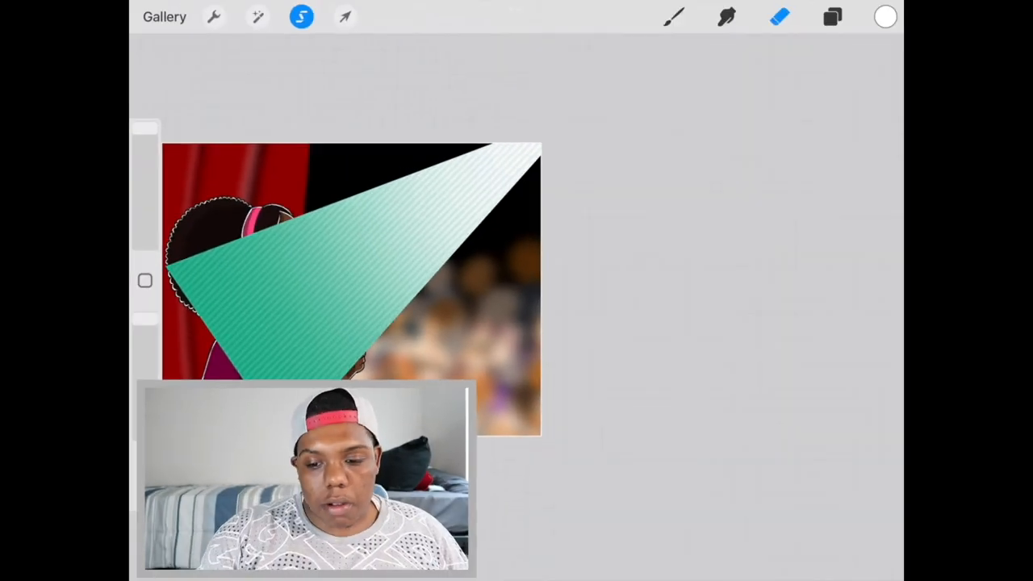
left_click(779, 16)
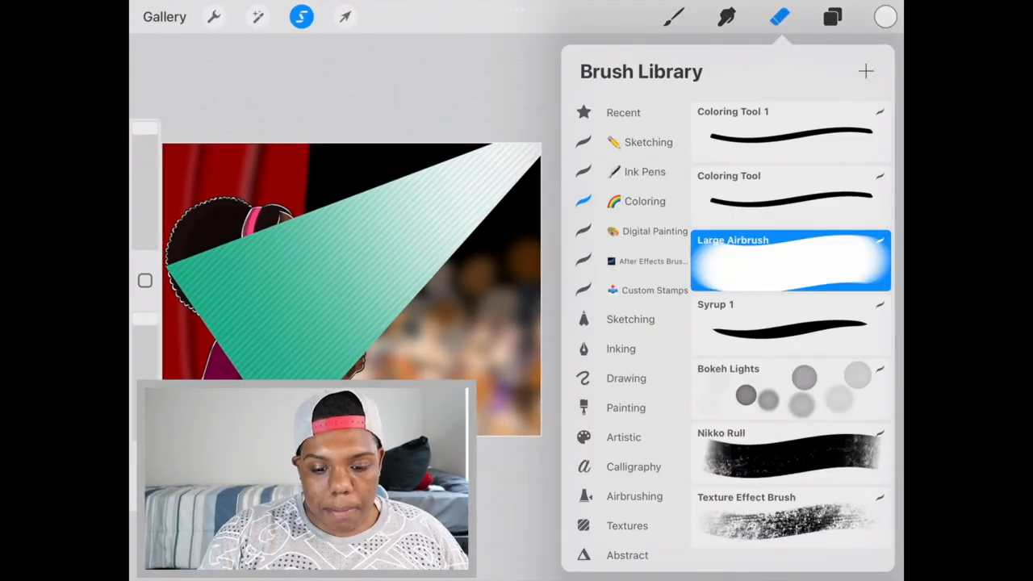
left_click(779, 16)
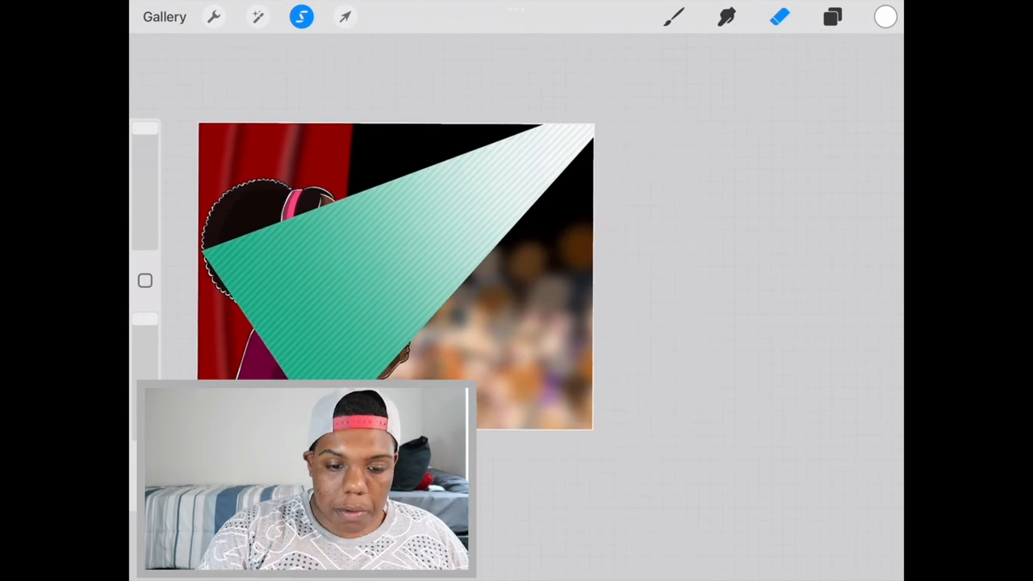
Hide the green cone on Layer 18 and duplicate the white gradient Layer 19.
left_click(831, 16)
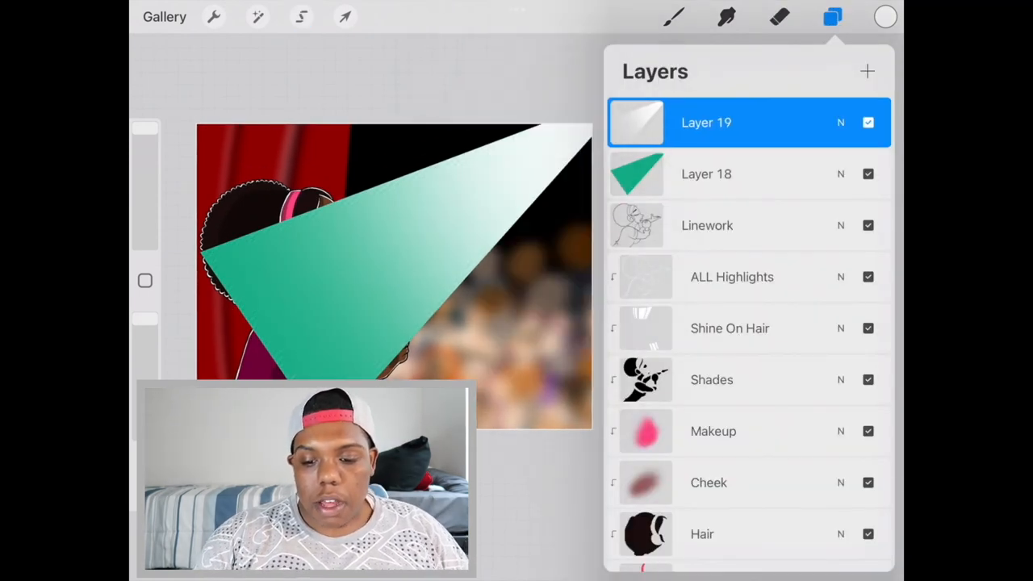
left_click(706, 174)
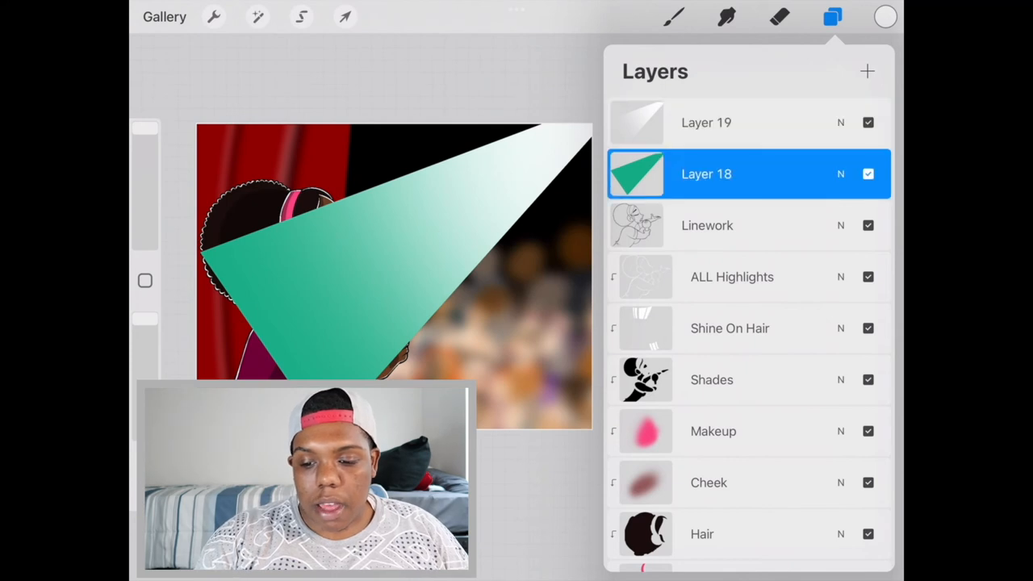
left_click(868, 173)
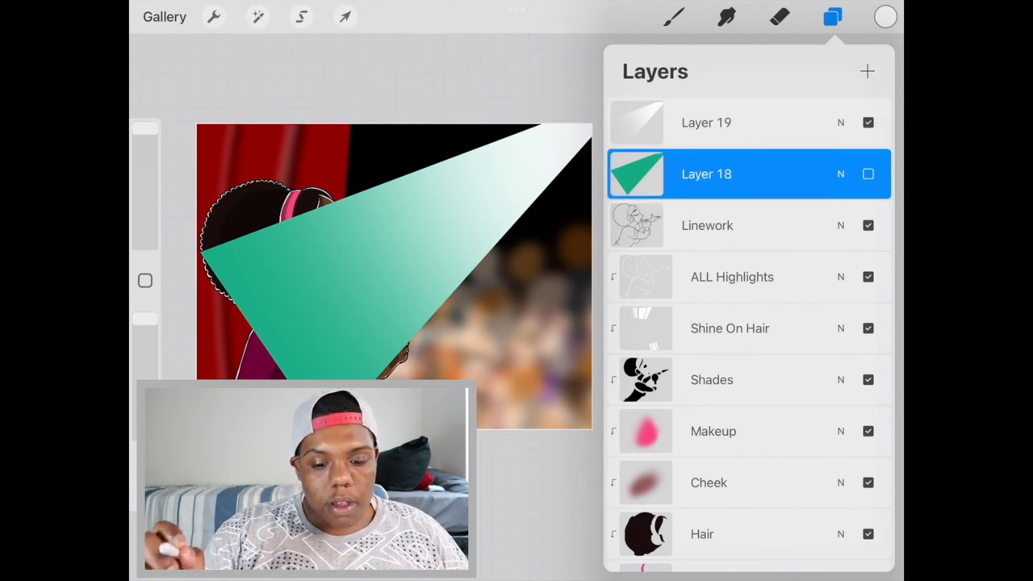
left_click(868, 122)
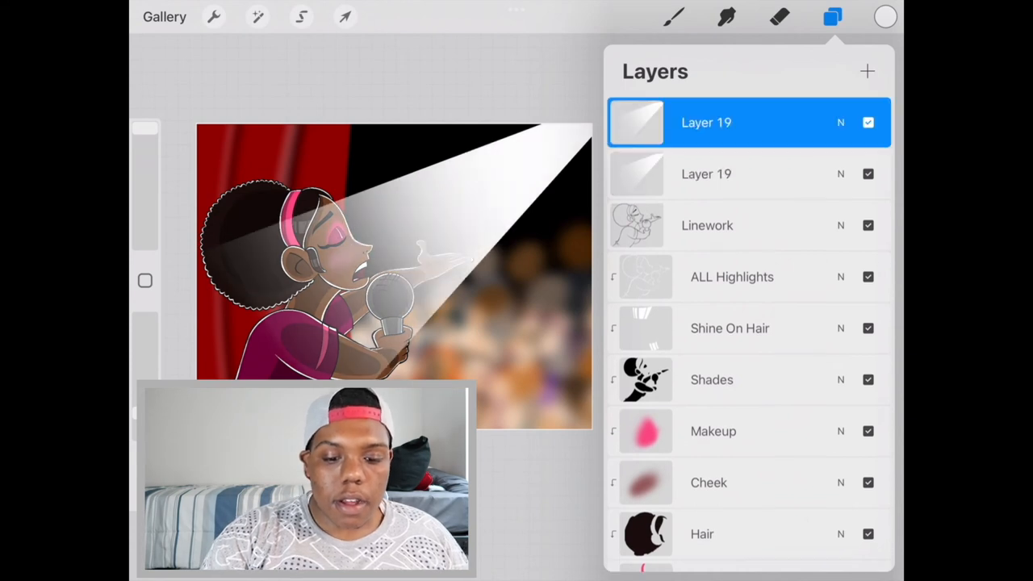
Try a yellow Color Balance tint on the duplicate beam, pull it back near neutral, then hide that copy.
left_click(344, 16)
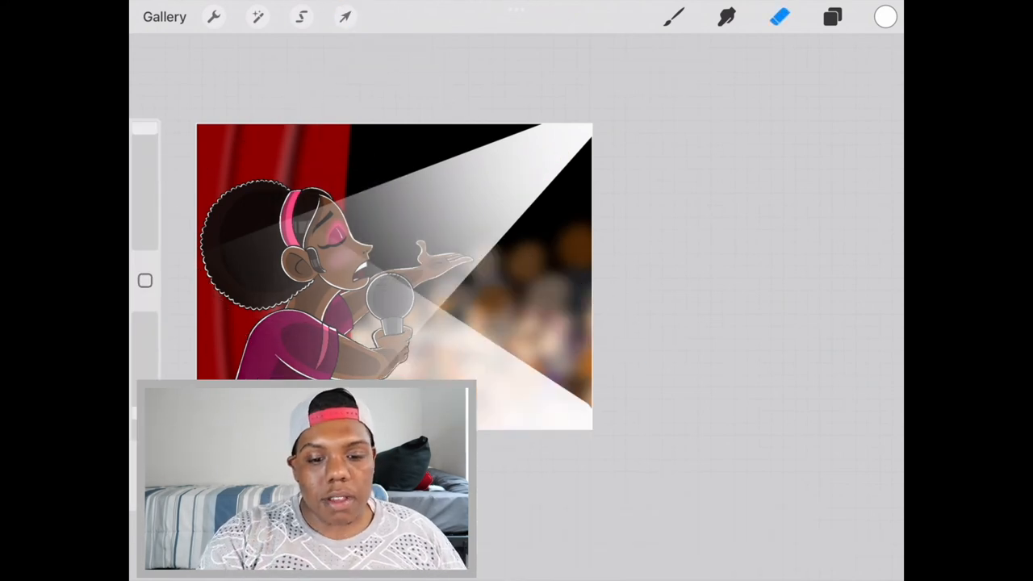
left_click(257, 16)
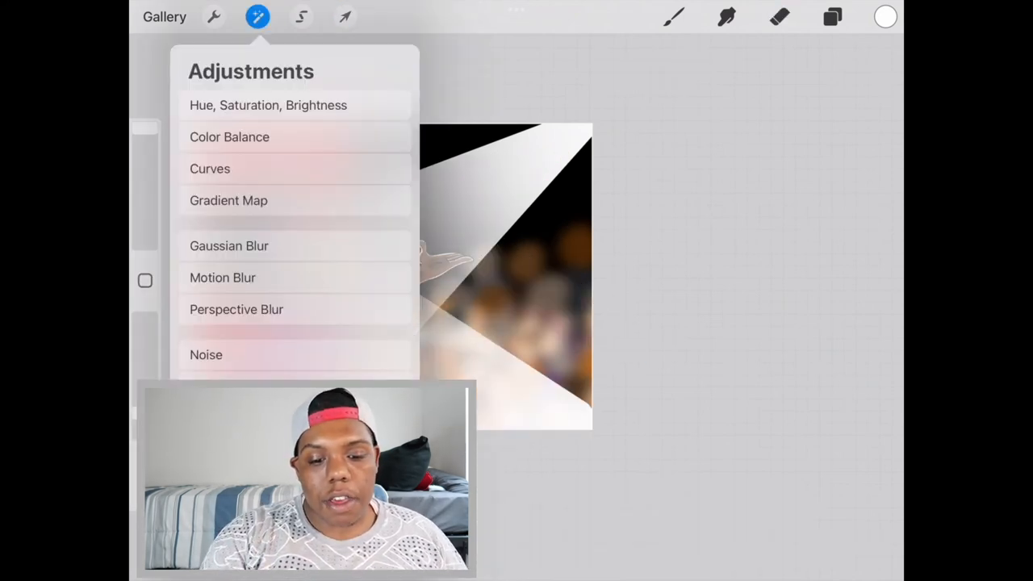
left_click(229, 136)
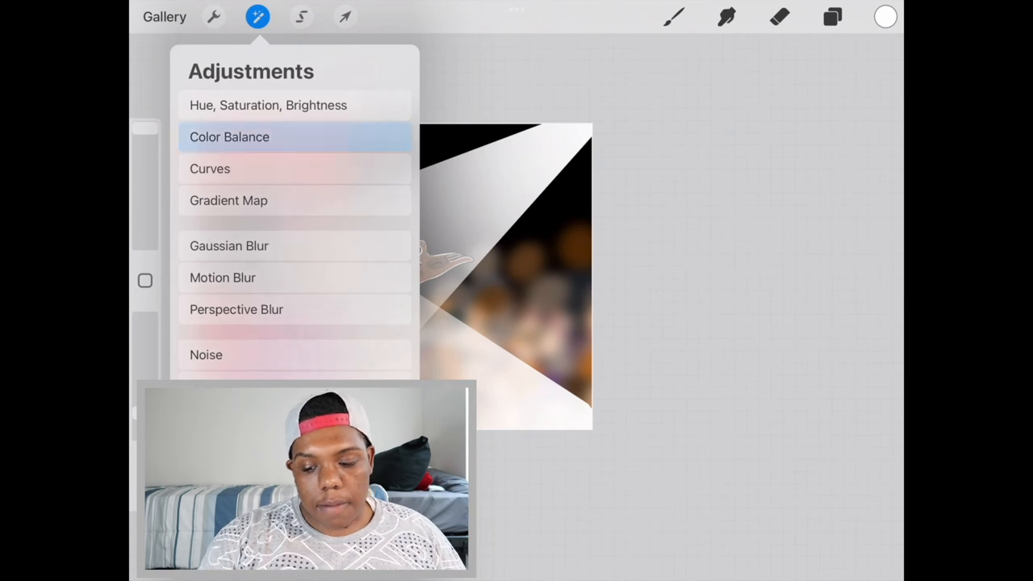
left_click(229, 136)
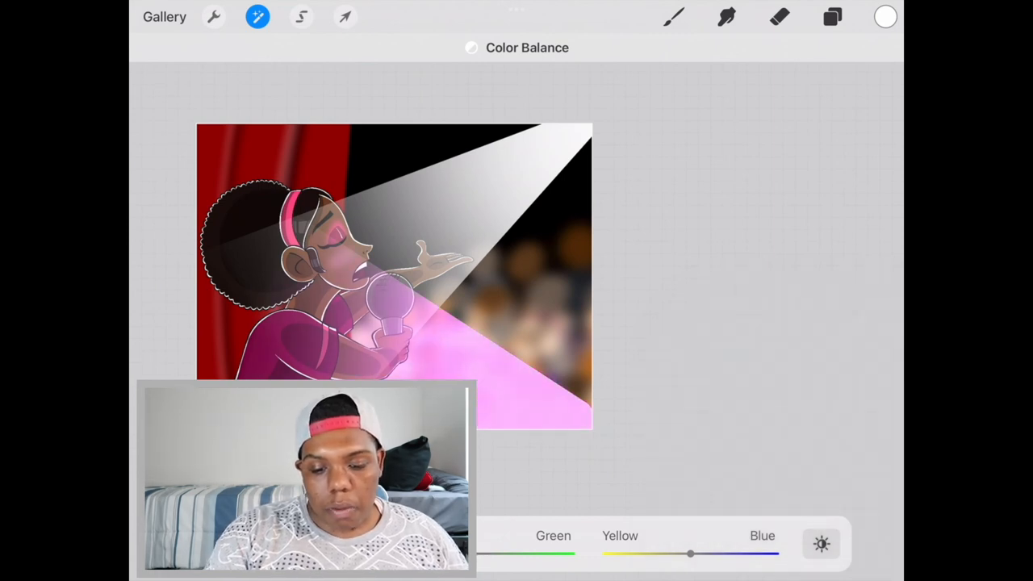
left_click_drag(690, 553, 609, 553)
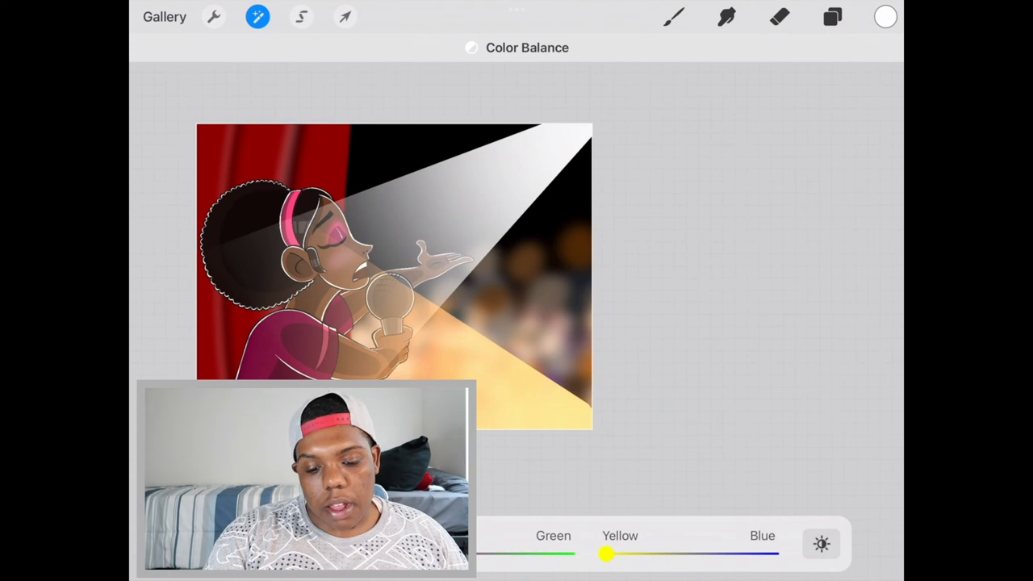
left_click_drag(607, 553, 642, 553)
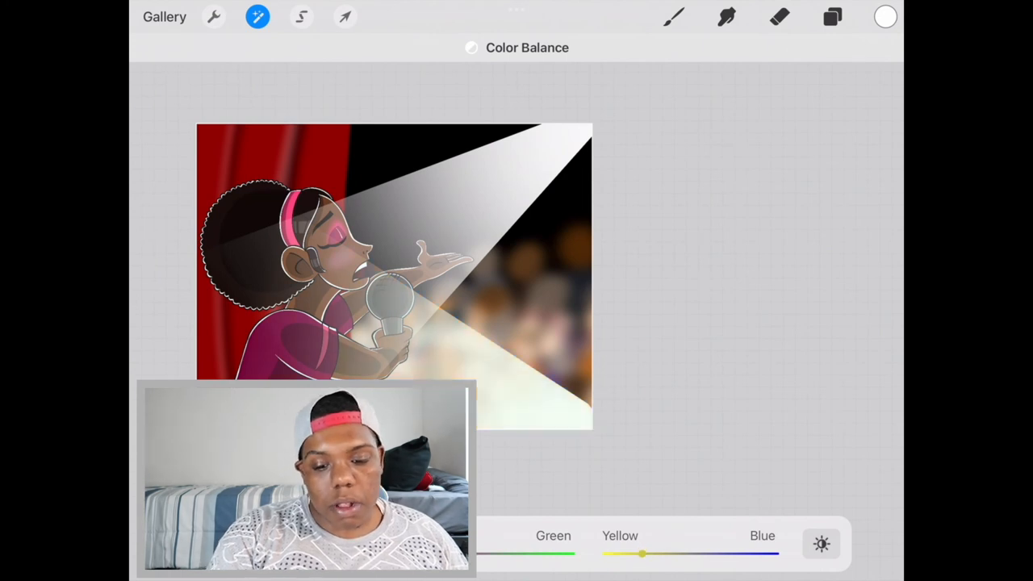
left_click(832, 16)
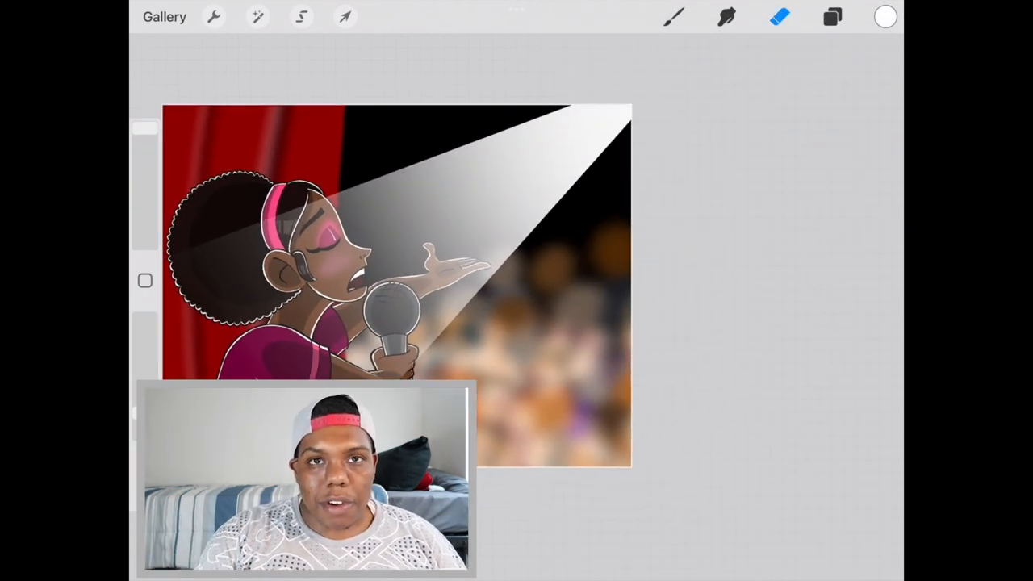
left_click(832, 16)
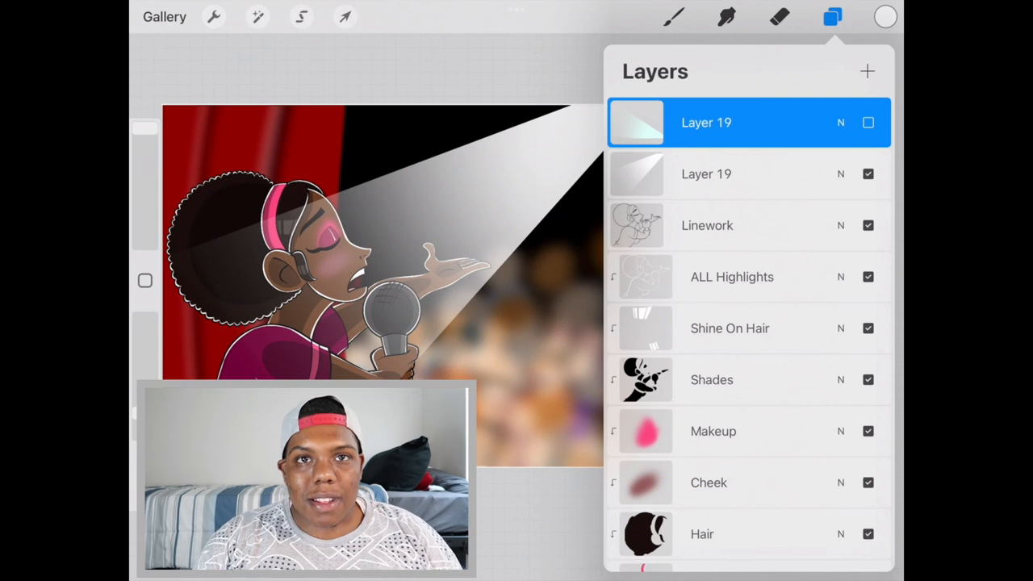